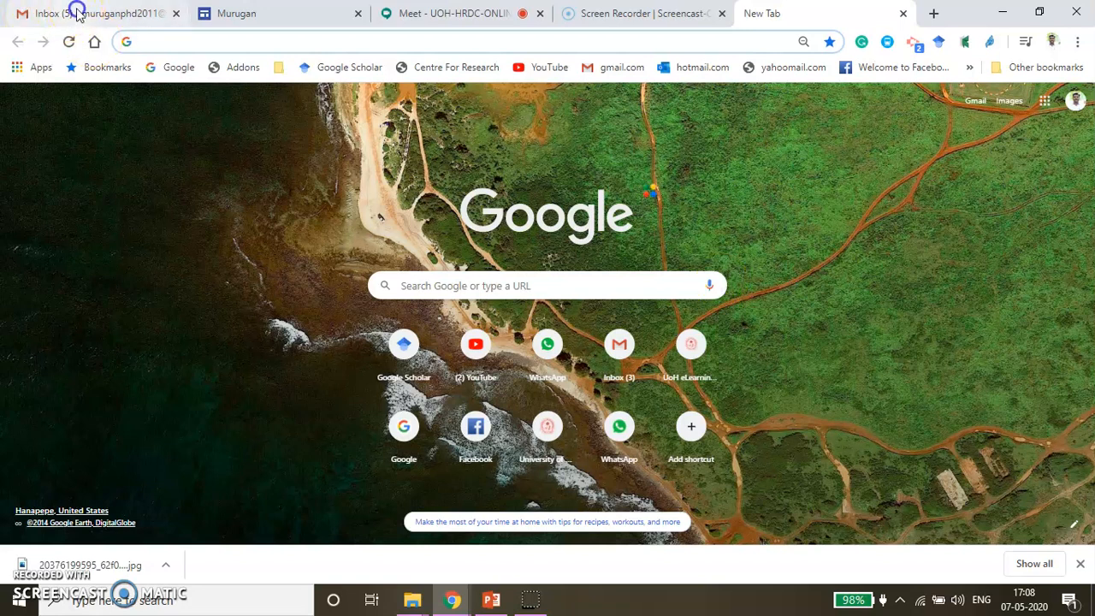
- From the Gmail inbox, check the signed-in account and switch to YouTube via the Google apps grid
click(86, 15)
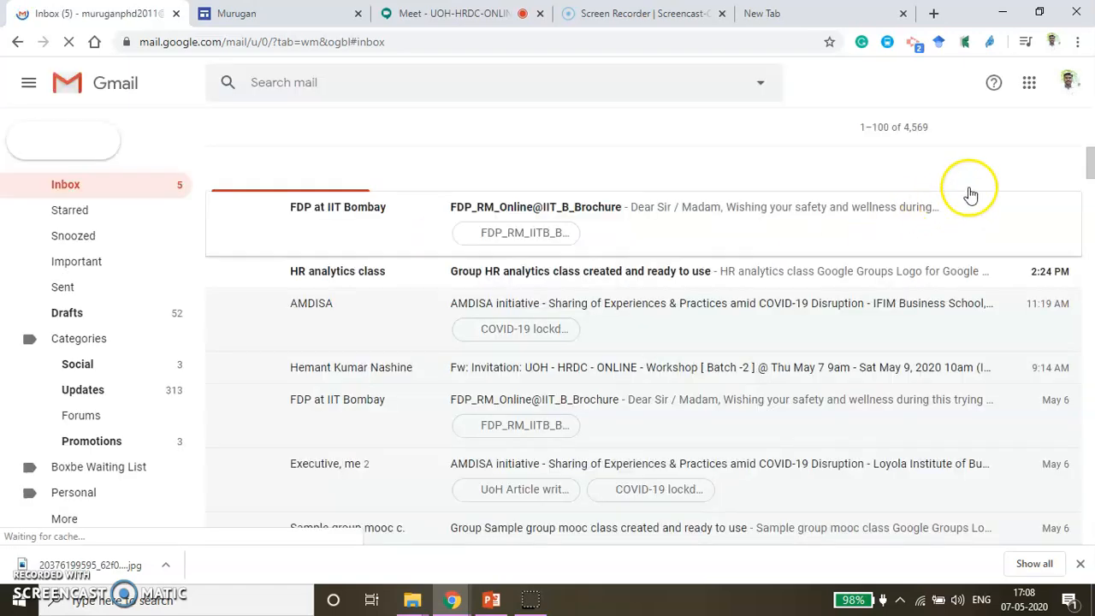
click(1068, 82)
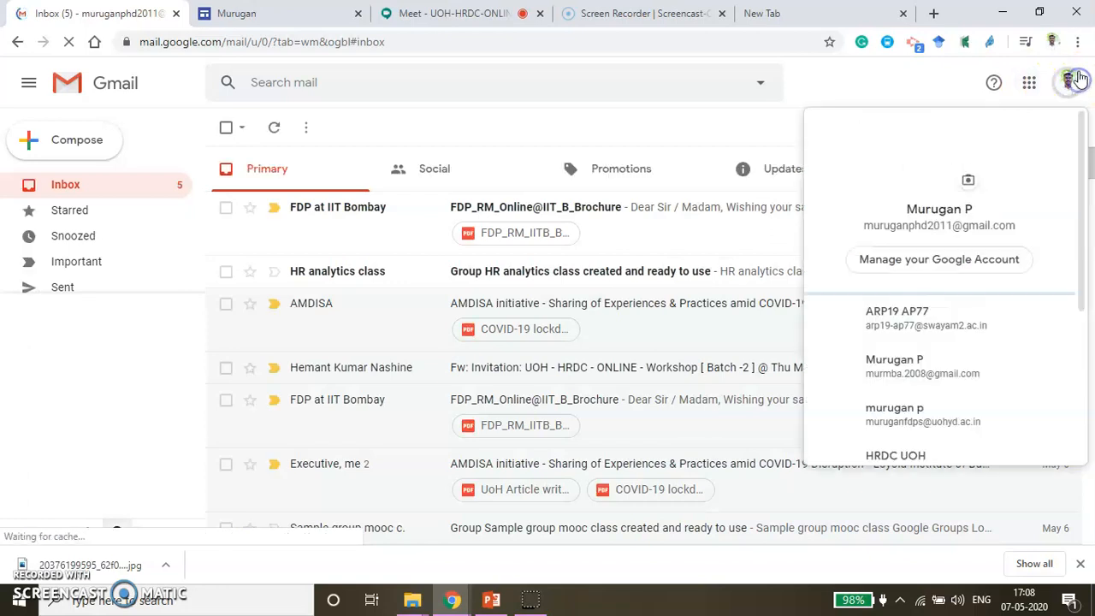
click(1030, 83)
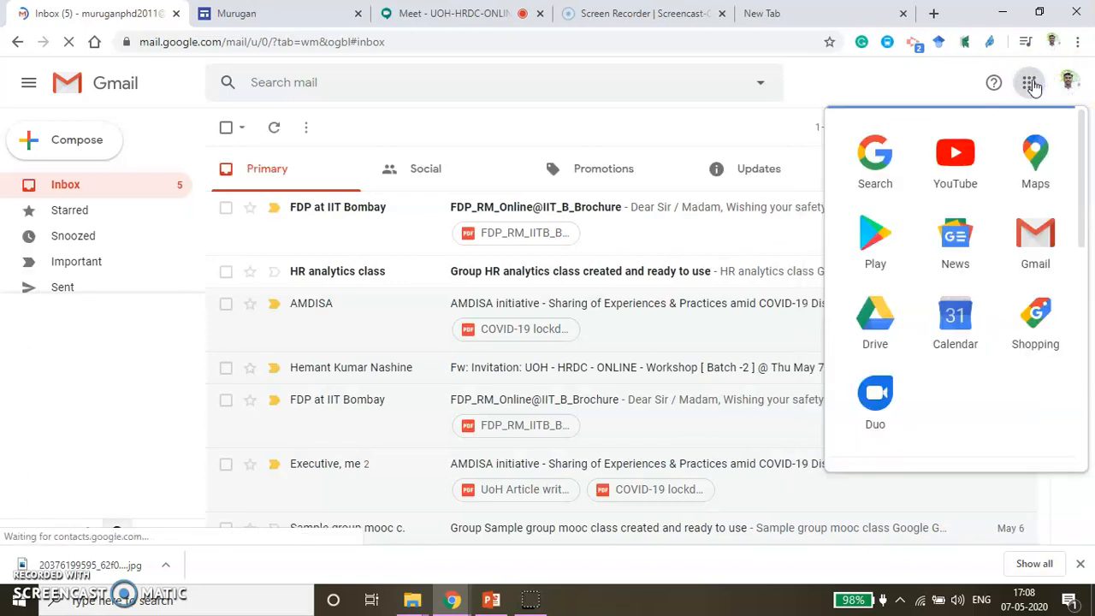
click(955, 152)
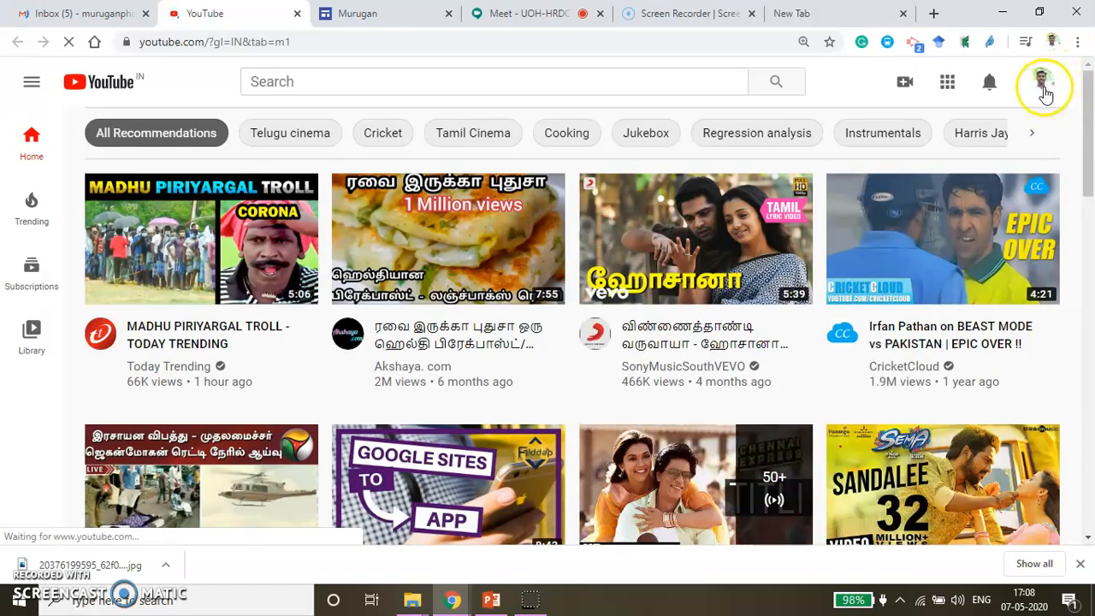
- Go to your own channel and start a new video upload from the Create menu
click(1047, 82)
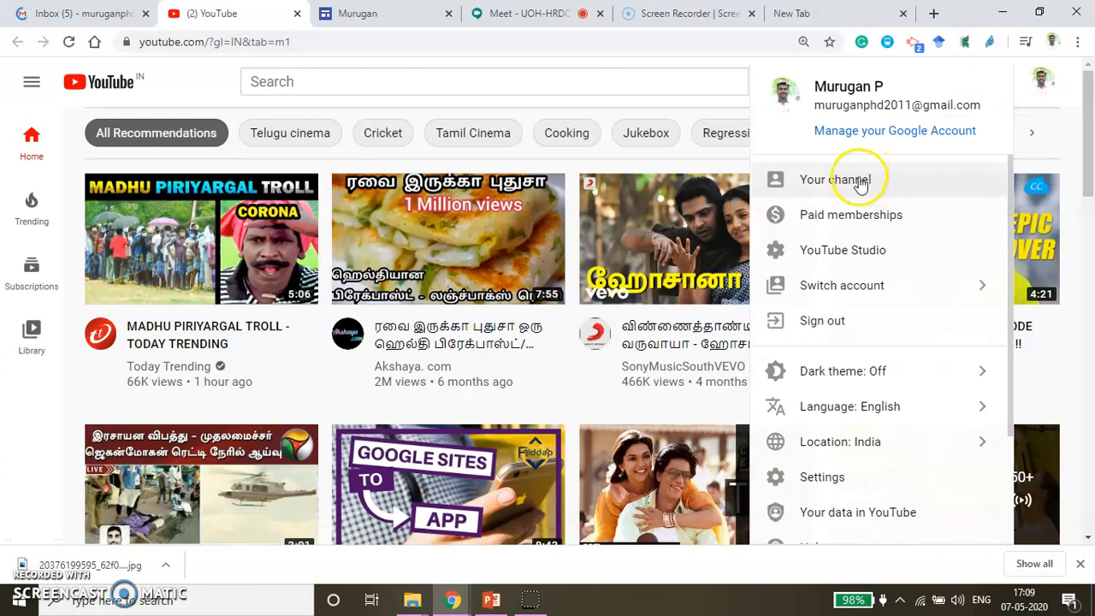
click(835, 180)
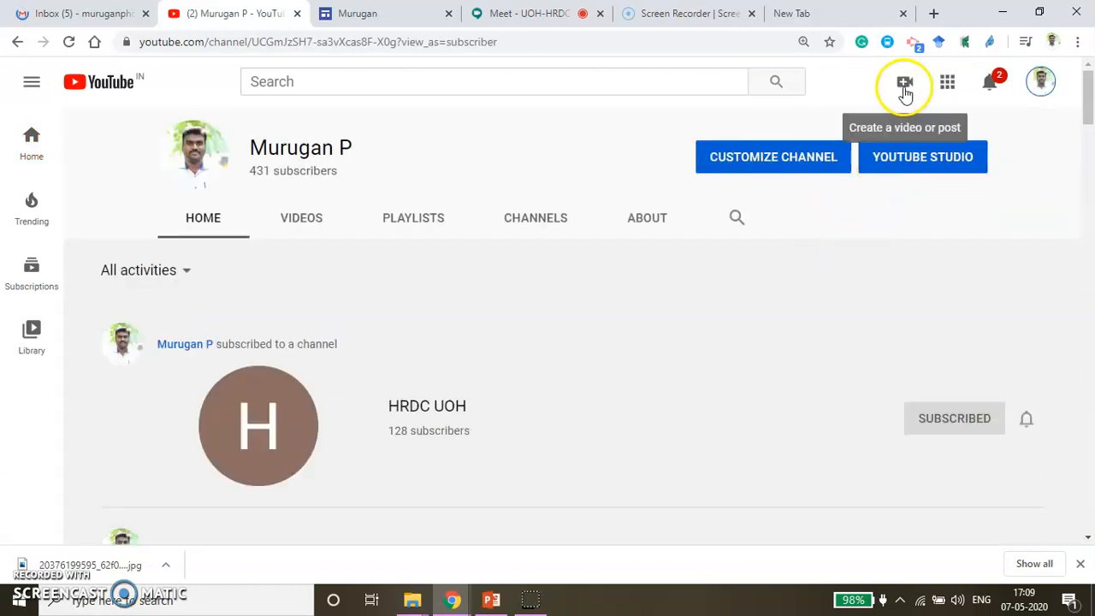
mouse_move(937, 160)
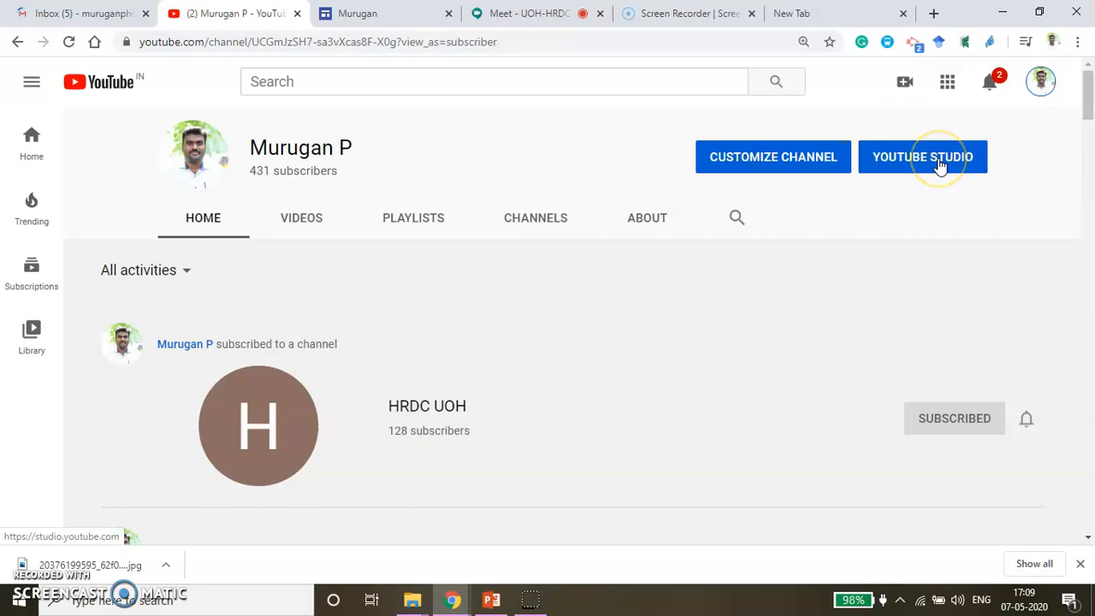
mouse_move(911, 83)
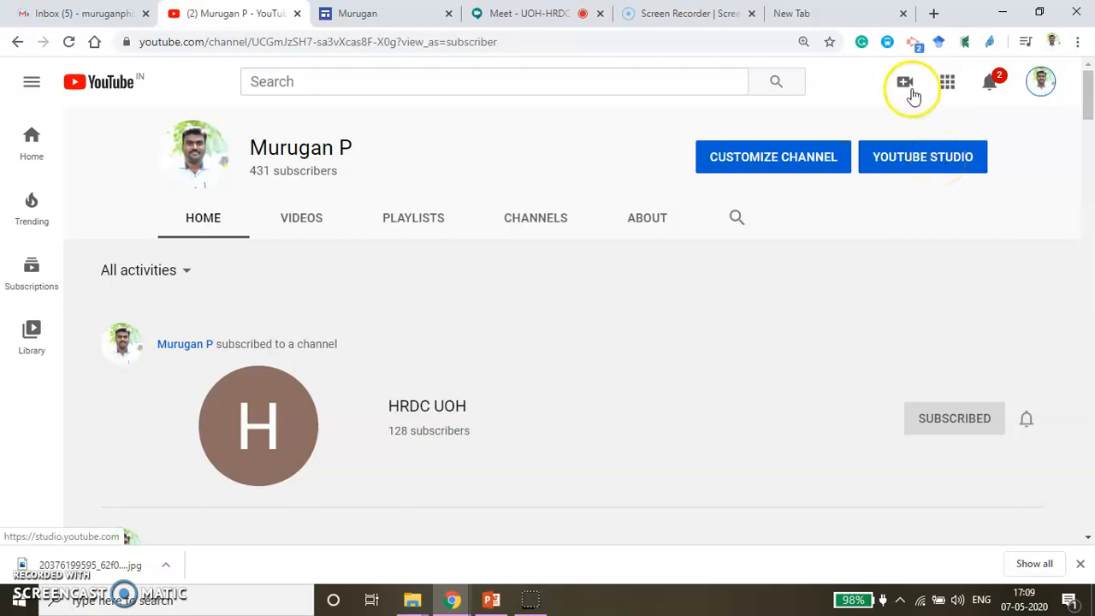
click(910, 82)
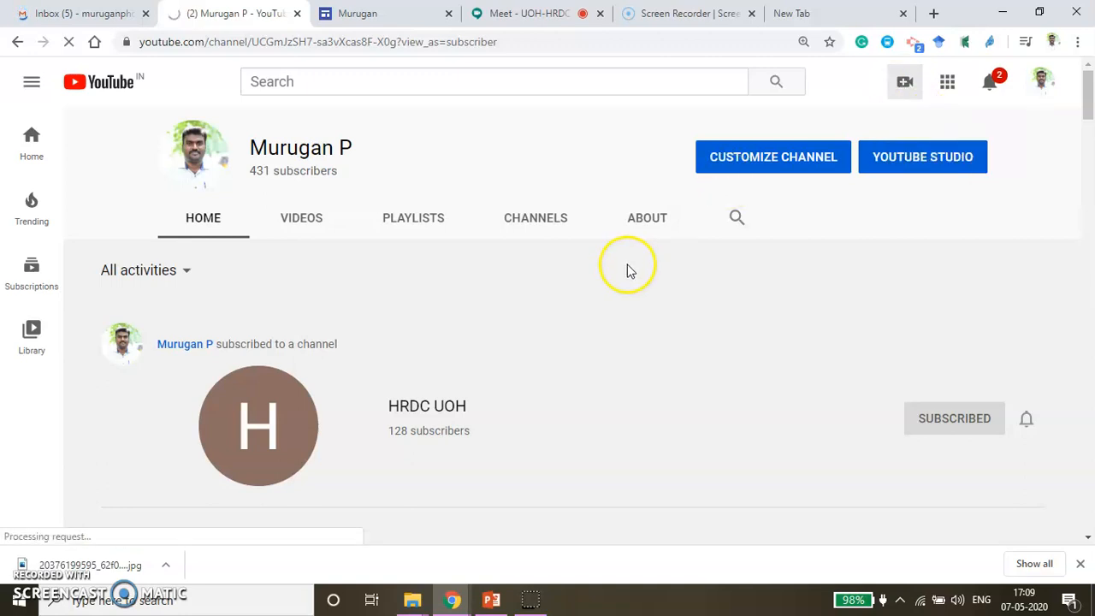
click(923, 157)
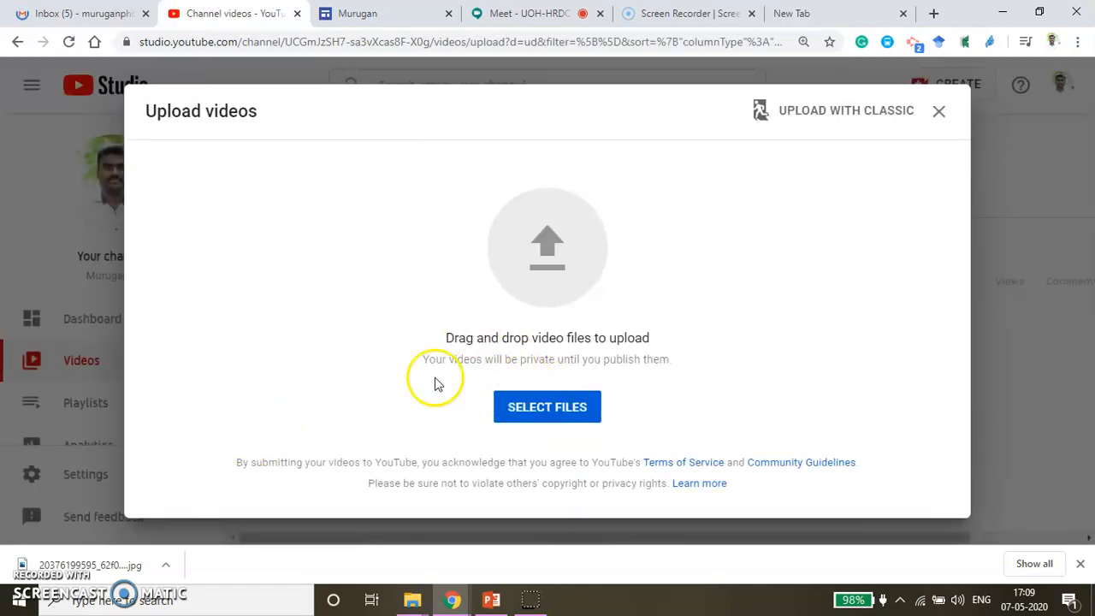
mouse_move(555, 411)
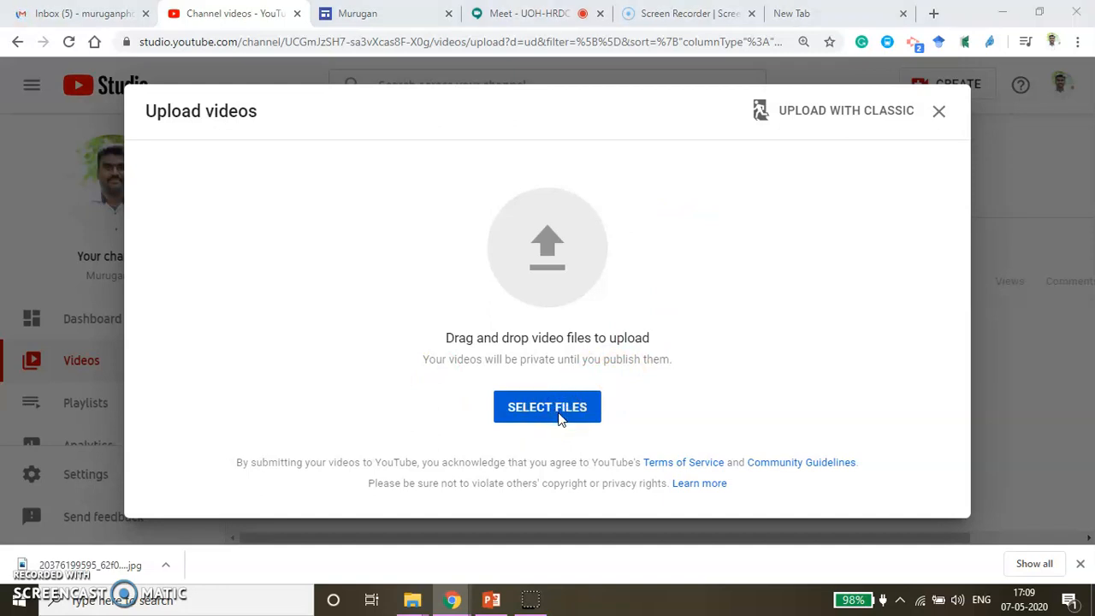
- Bring up the file picker from the Upload videos dialog via SELECT FILES
click(548, 408)
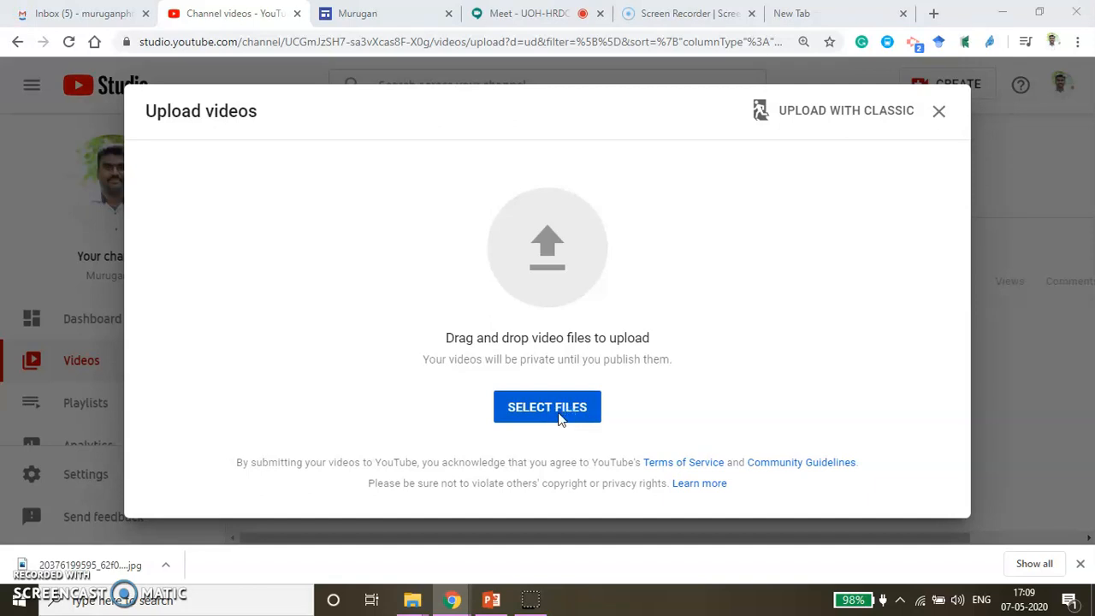
click(547, 407)
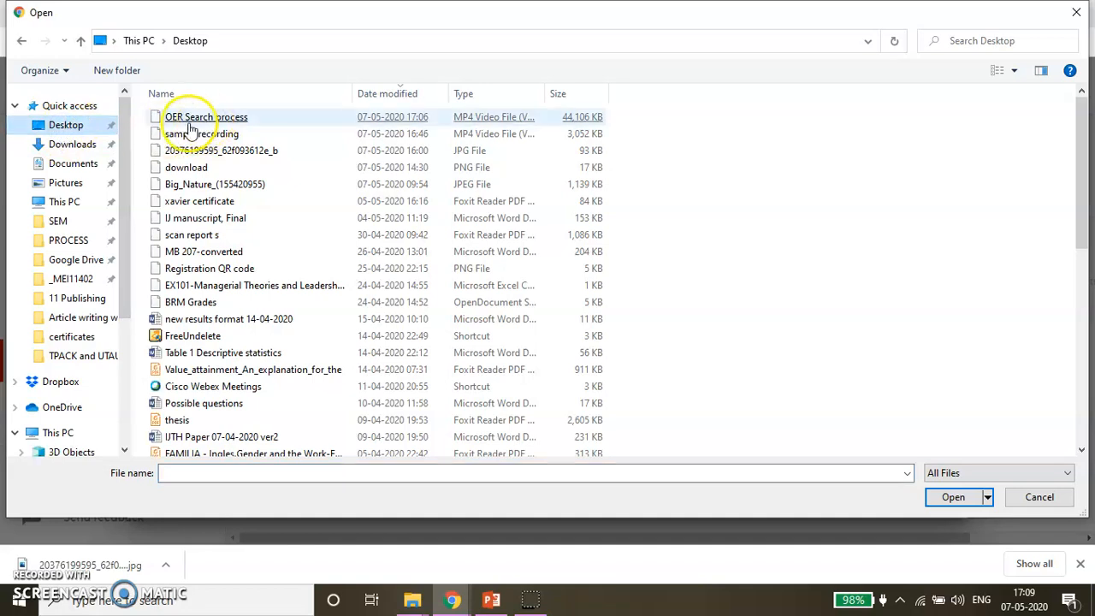
- Choose the OER Search process video on the Desktop so it starts uploading
click(205, 117)
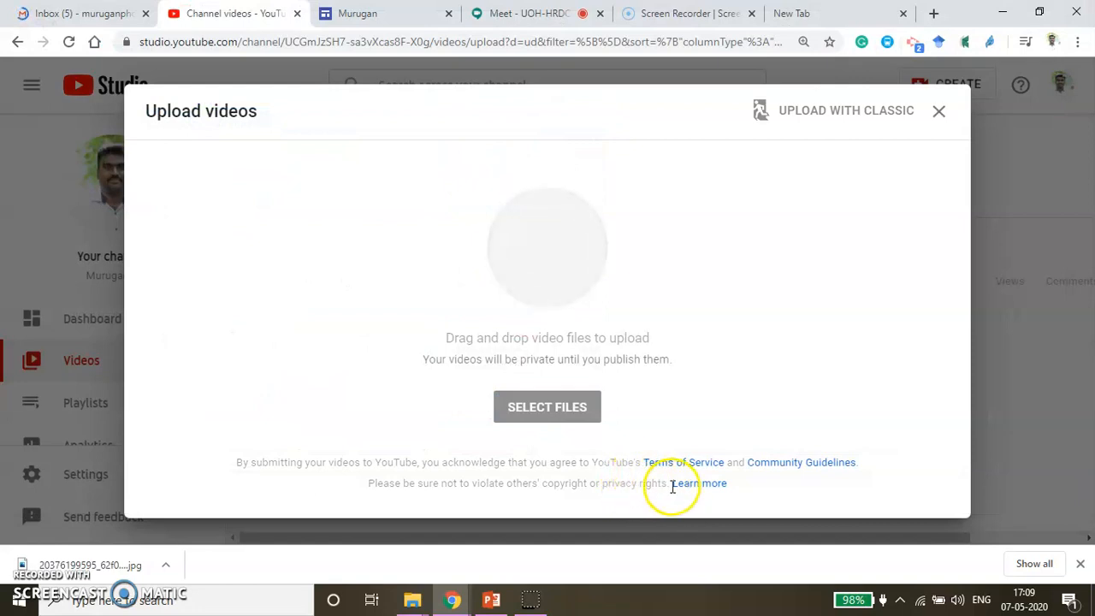
- Replace the title with 'Open educational resource searching process'
click(547, 408)
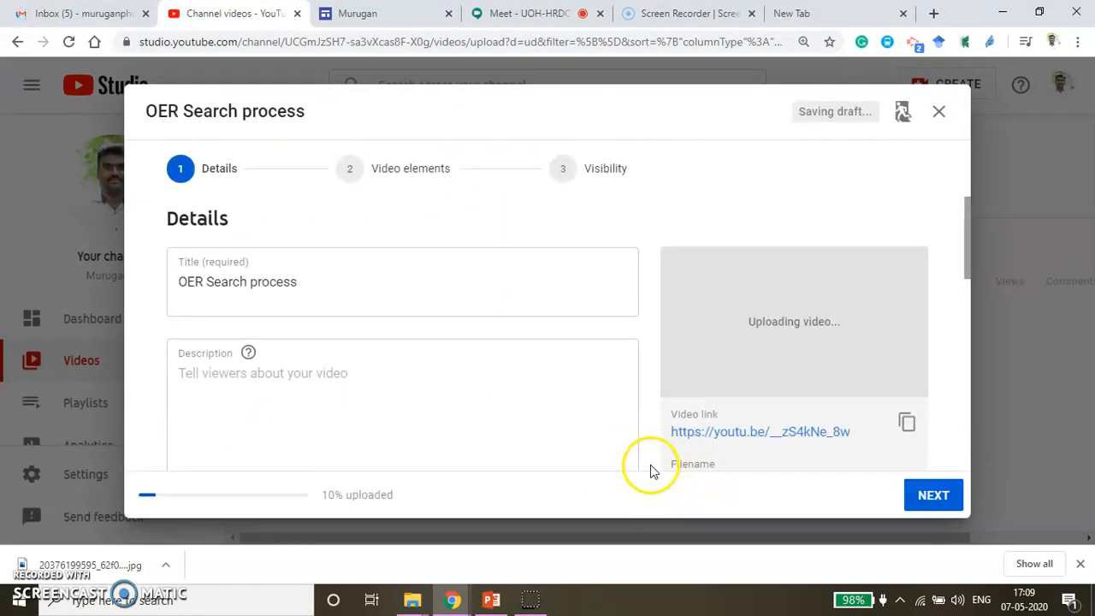
click(323, 284)
text(O)
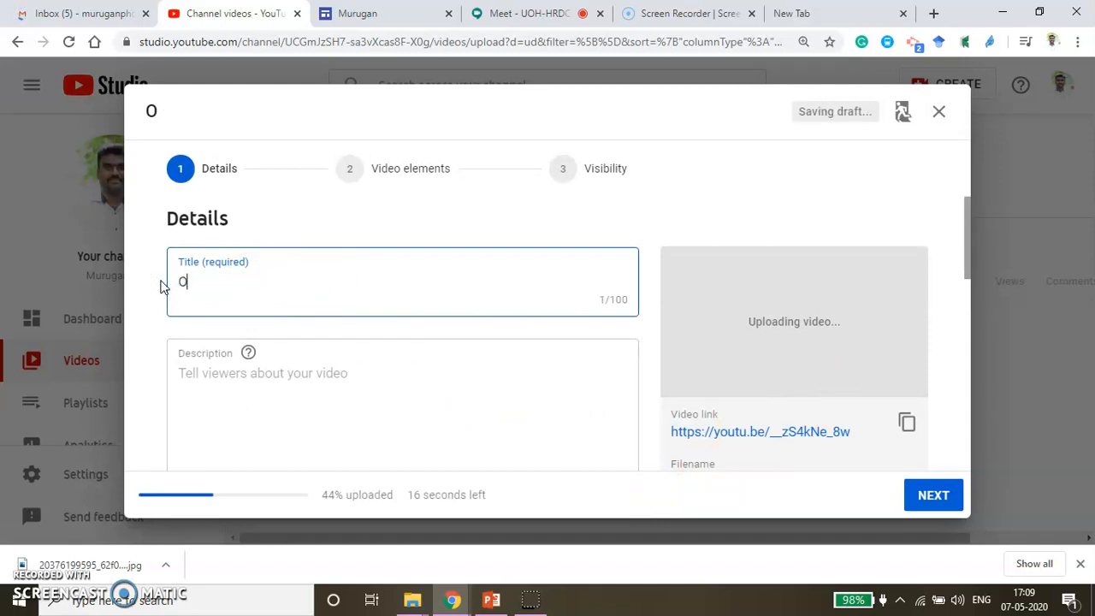
text(pen educat)
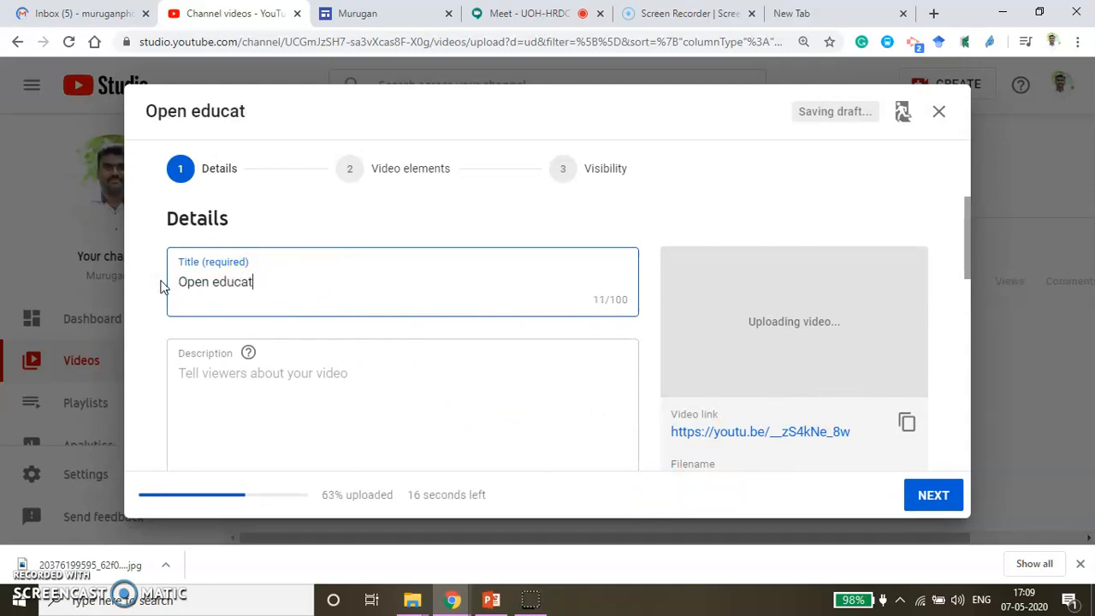
text(ional r)
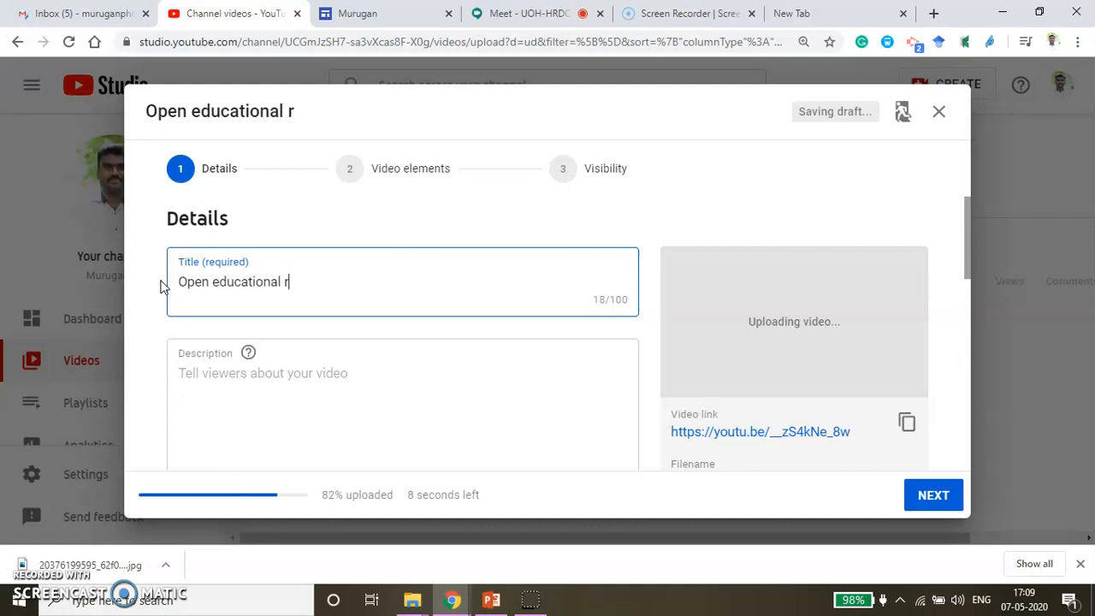
text(esource)
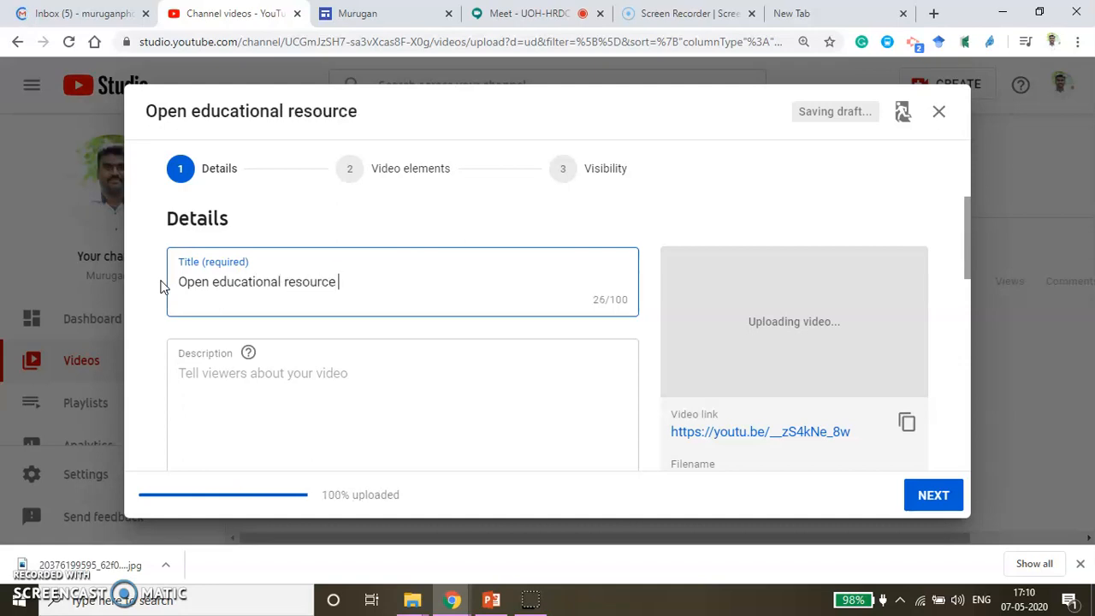
text(searching process)
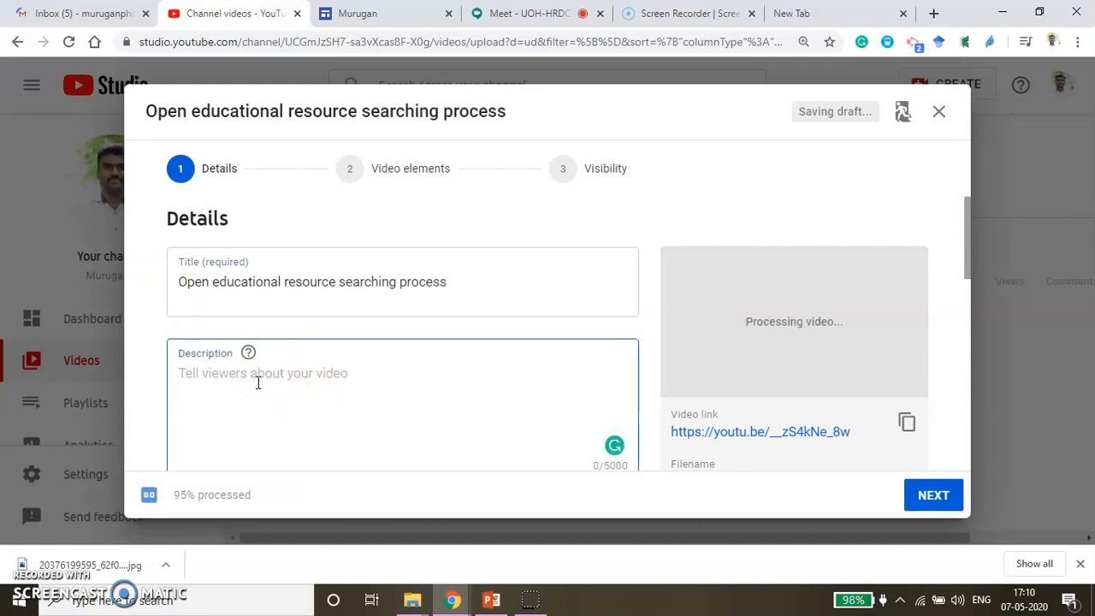
- Write the description 'This video demonstrates the process of locating OER content from different sources.'
click(257, 383)
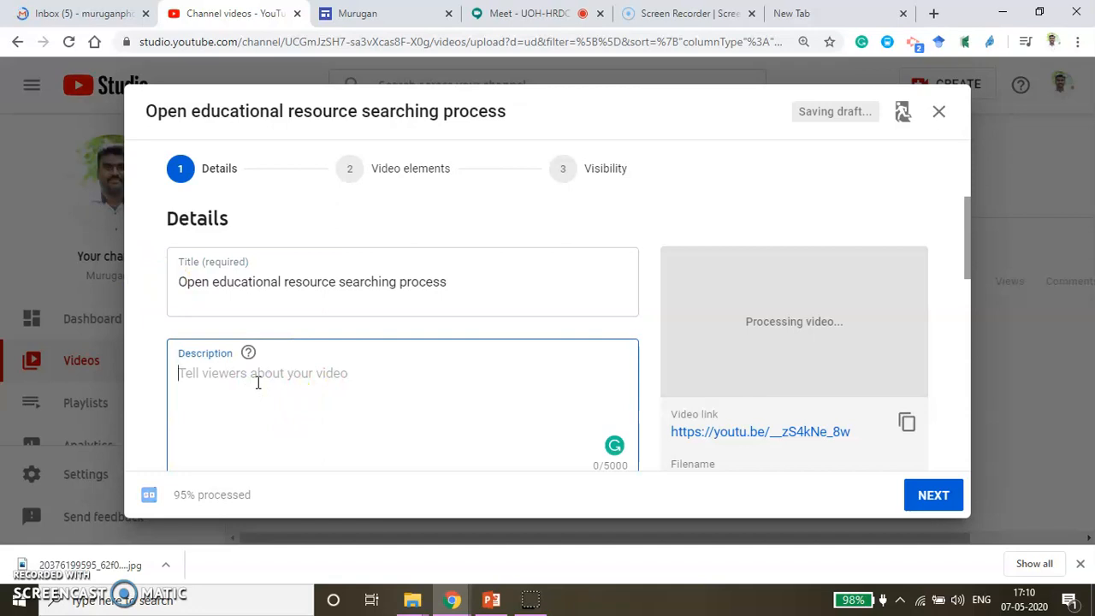
text(In this)
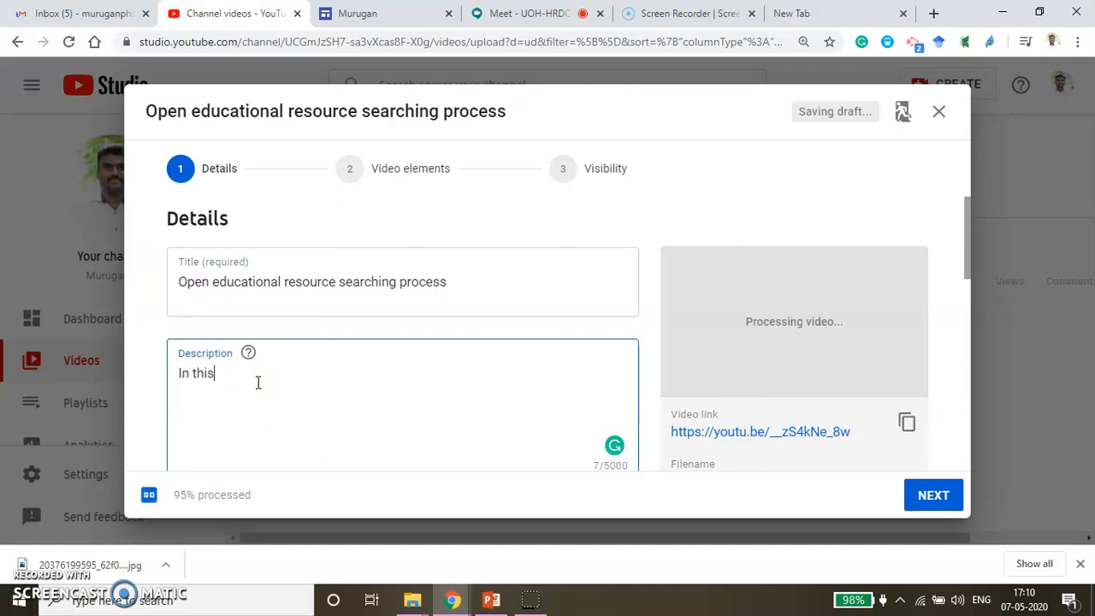
text(vi)
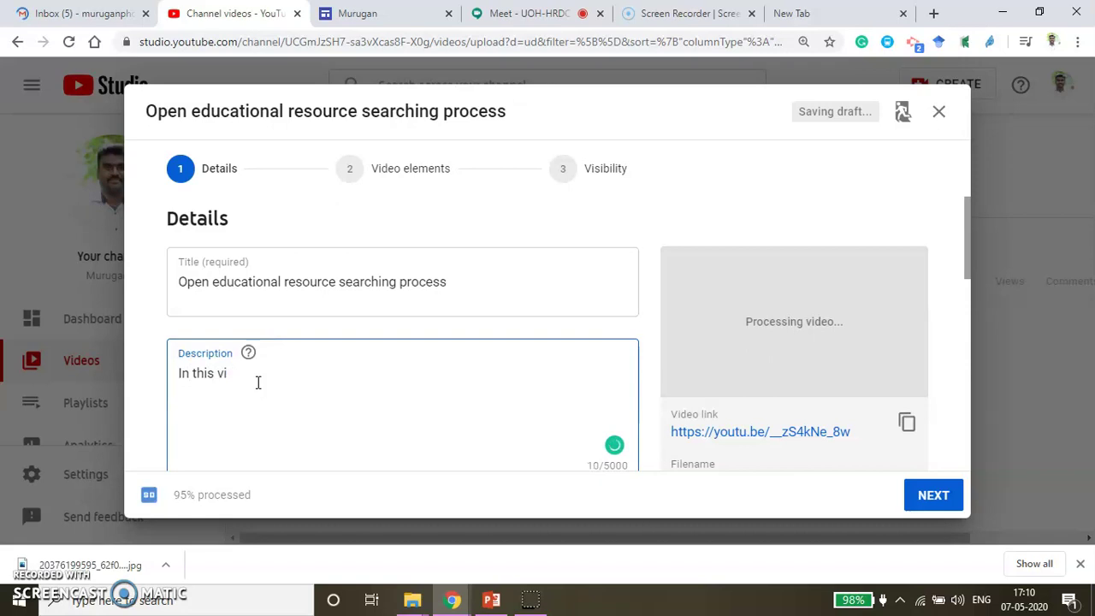
text(Thi)
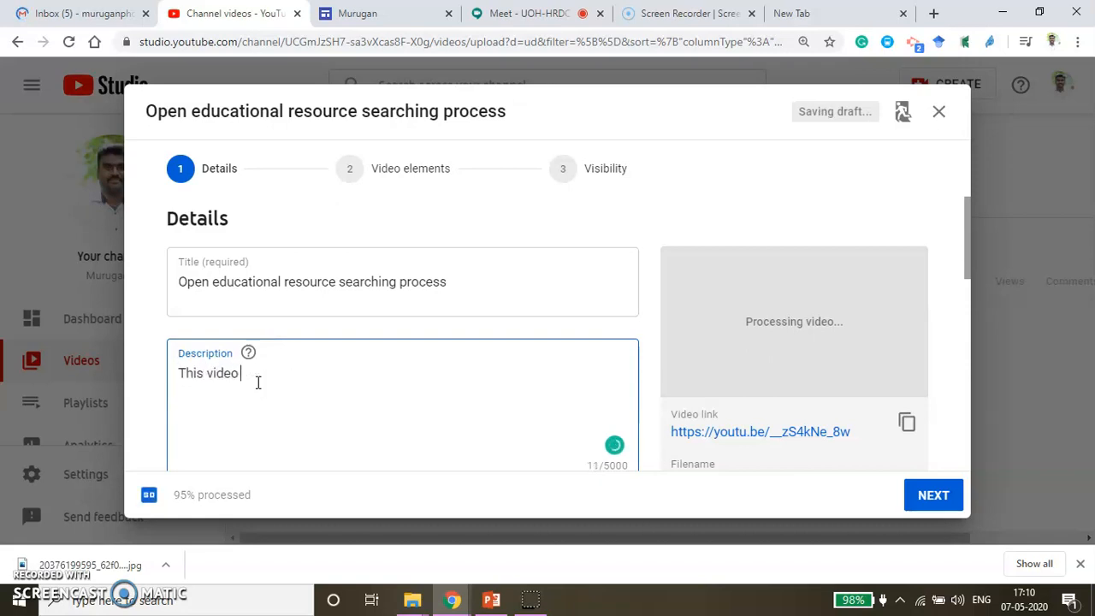
text(demonstrat)
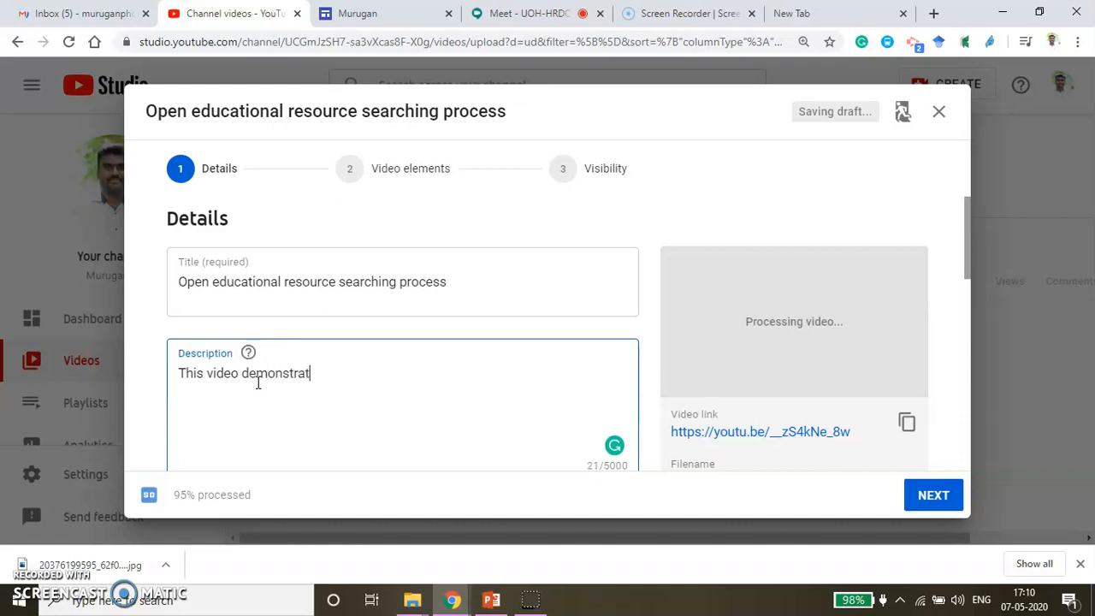
text(e the process of locating the)
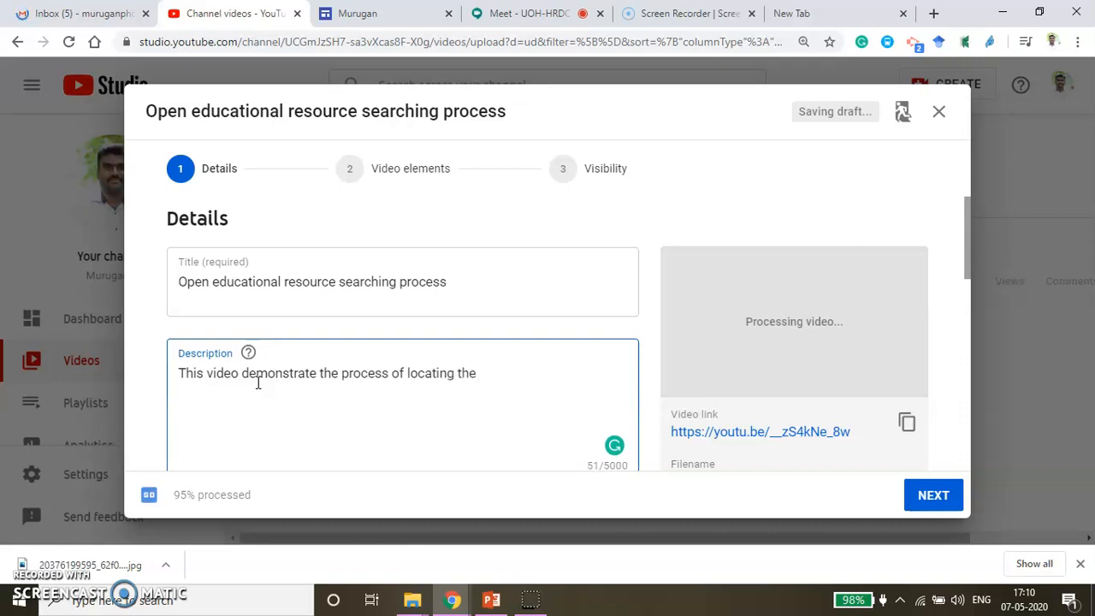
text(OER)
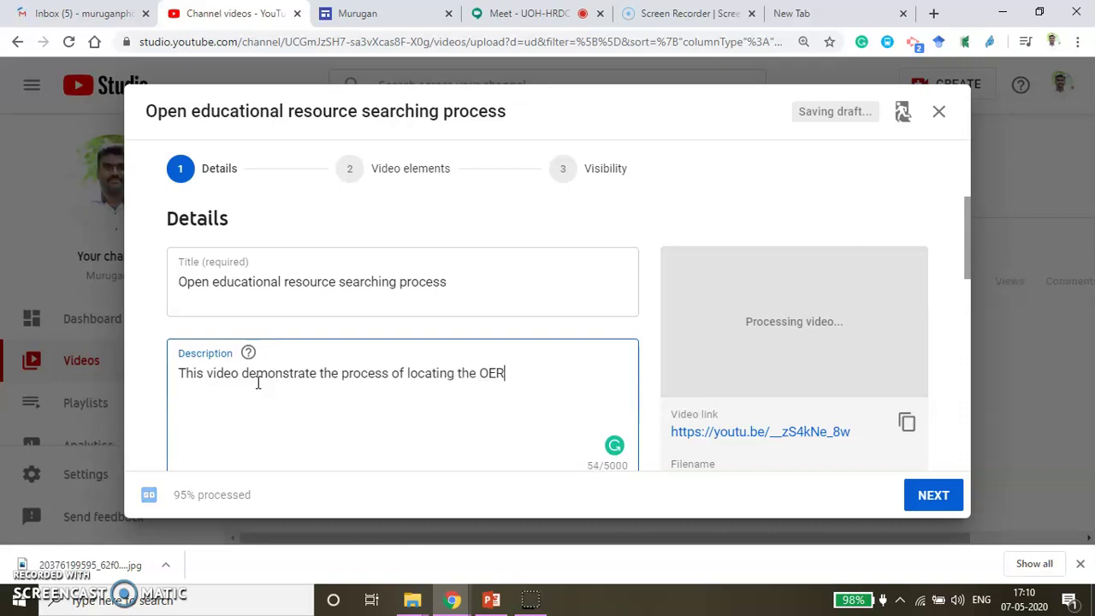
text(content from d)
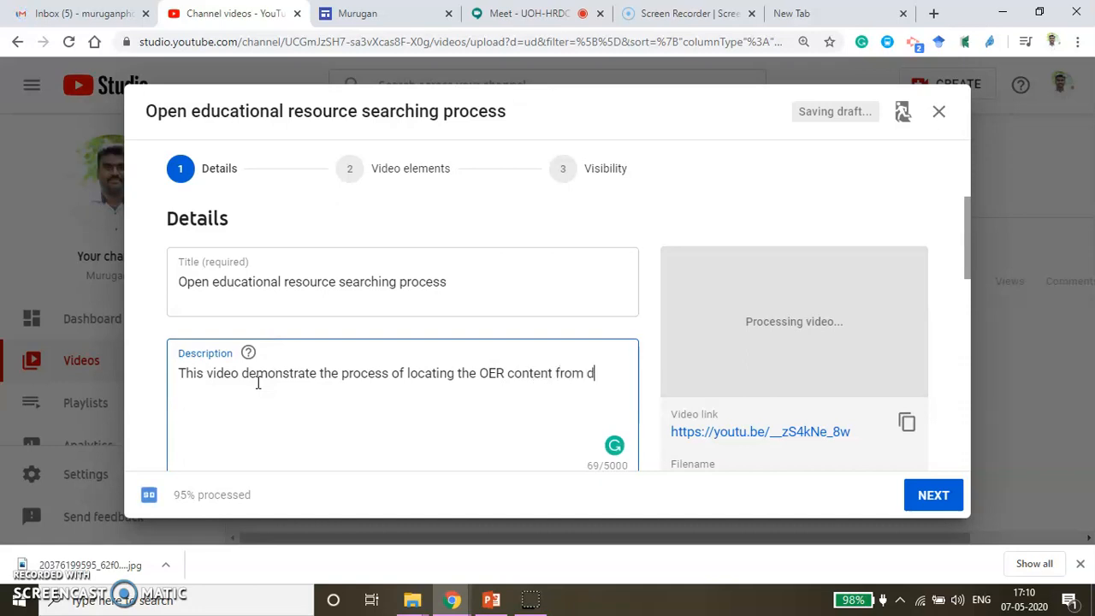
text(ifferent s)
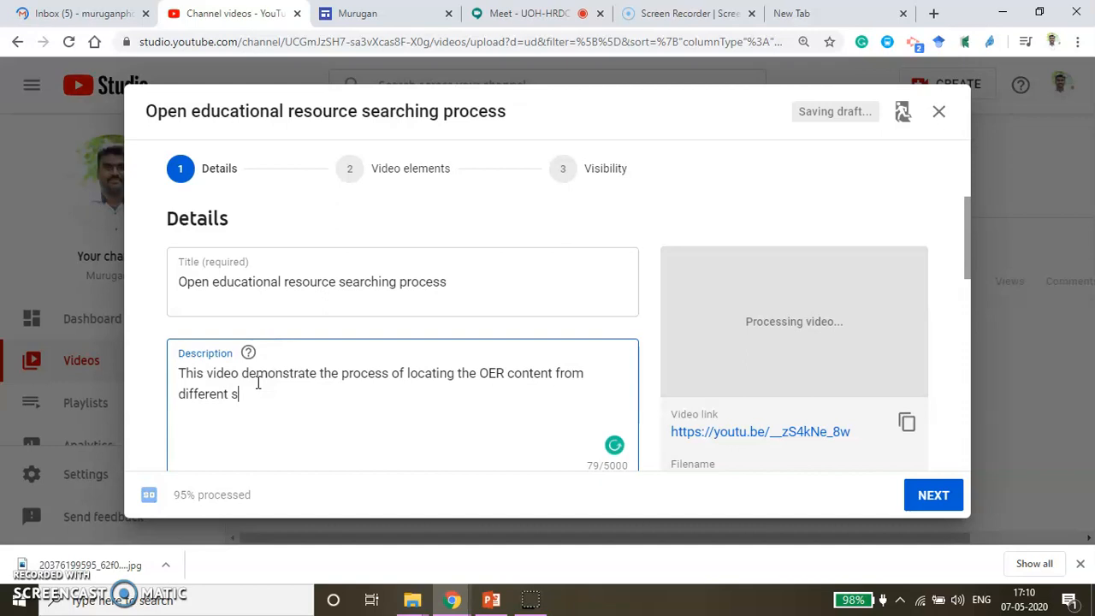
text(ources.)
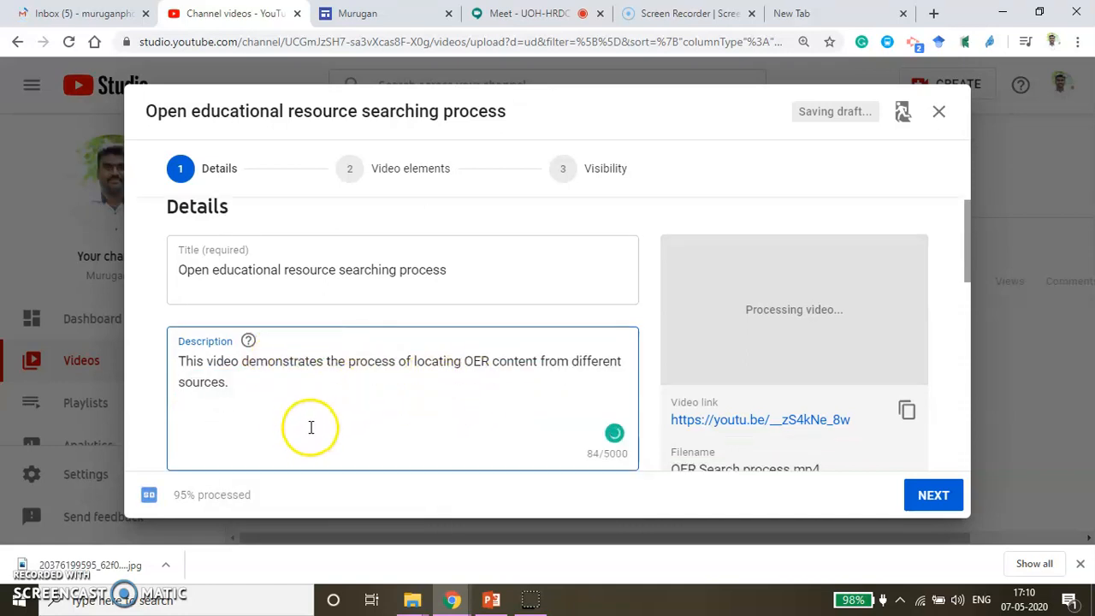
- Mark the video 'No, it's not made for kids' and expand More options
scroll(down, 3)
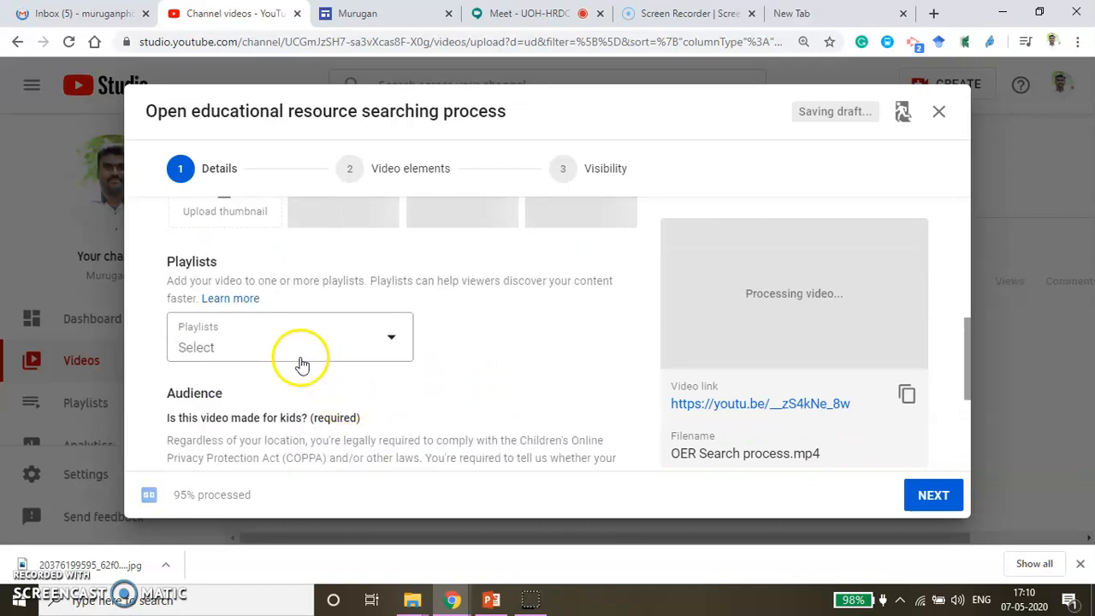
scroll(down, 3)
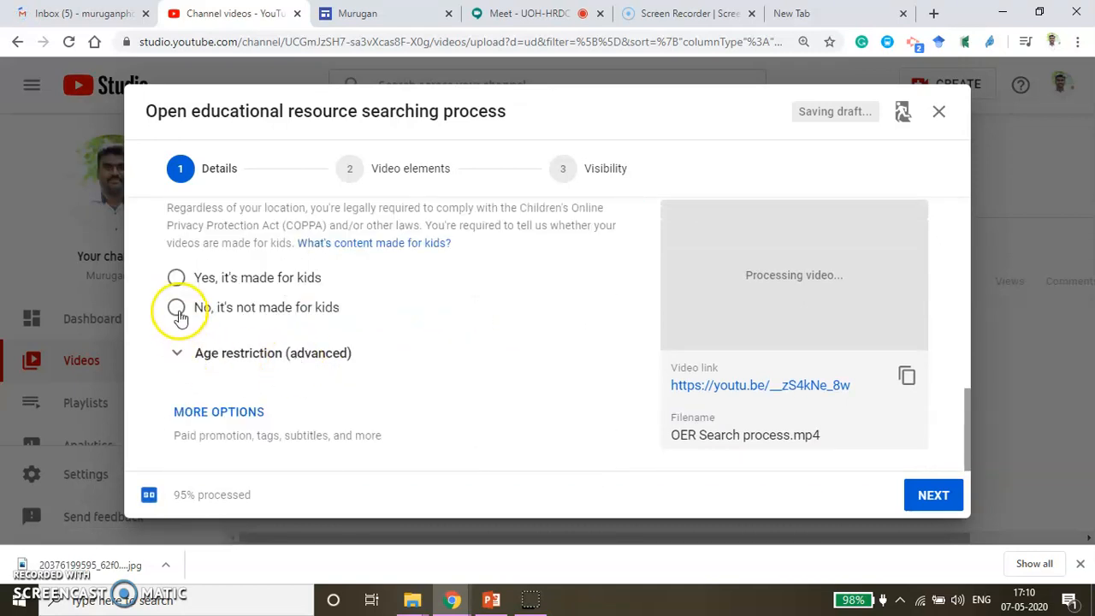
click(177, 308)
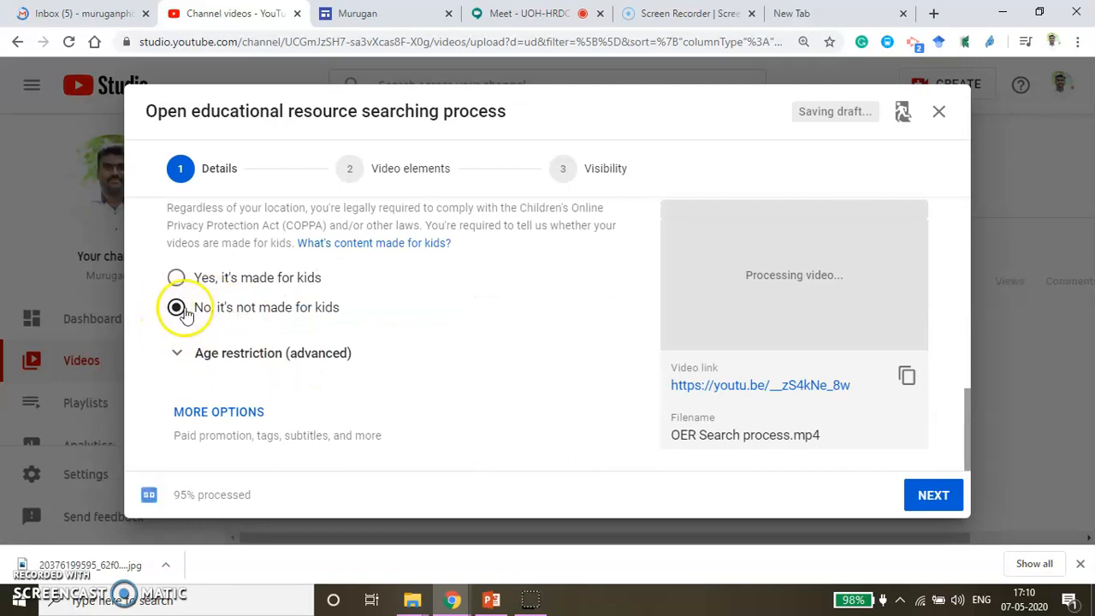
click(177, 308)
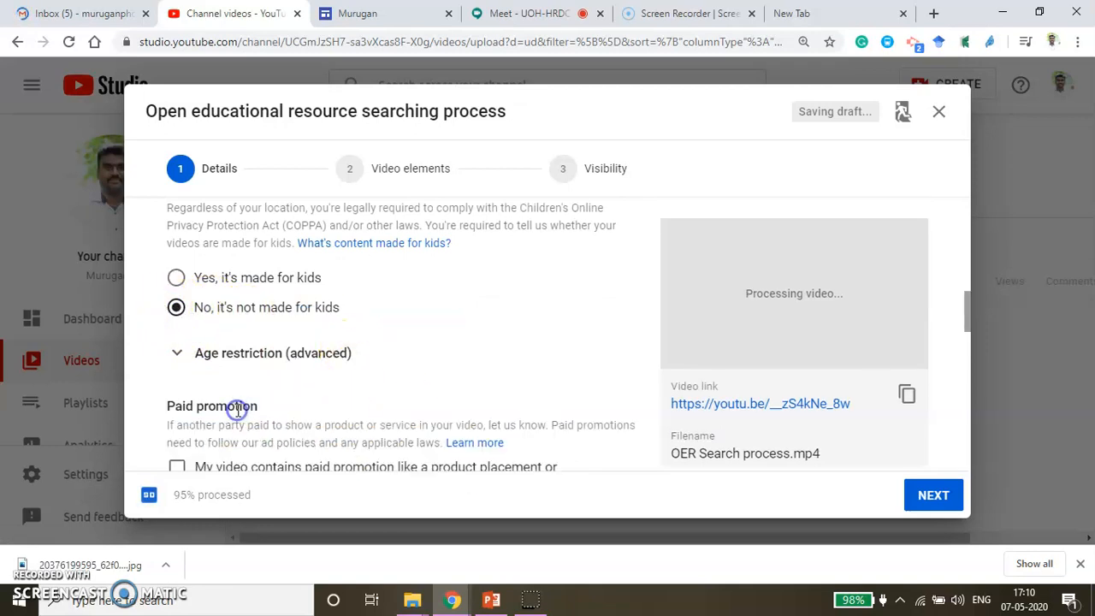
- Set the video's license to Creative Commons - Attribution
scroll(down, 3)
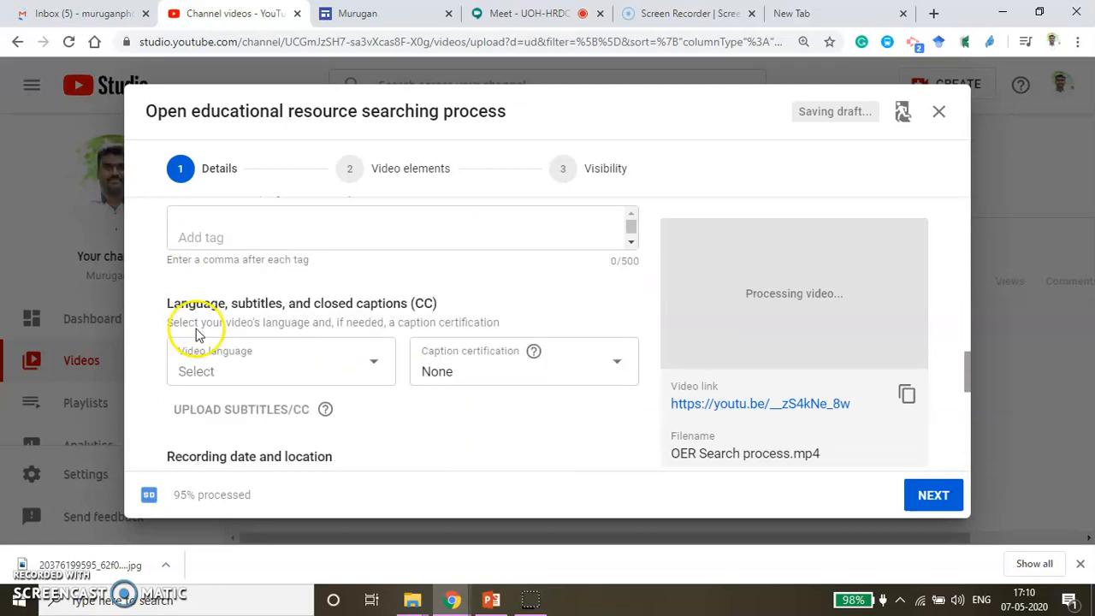
scroll(down, 3)
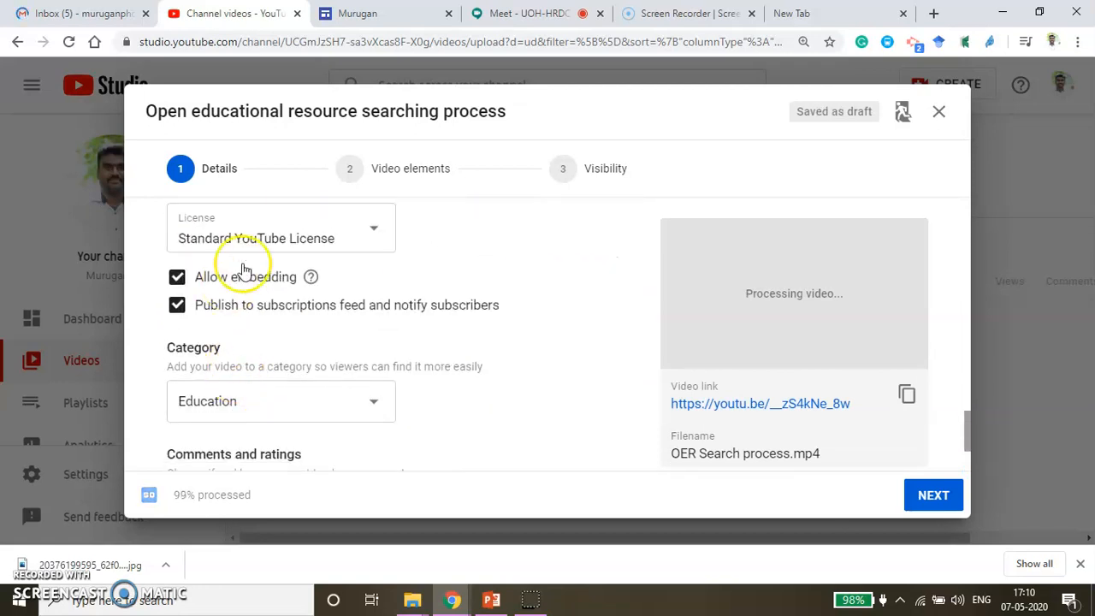
click(280, 228)
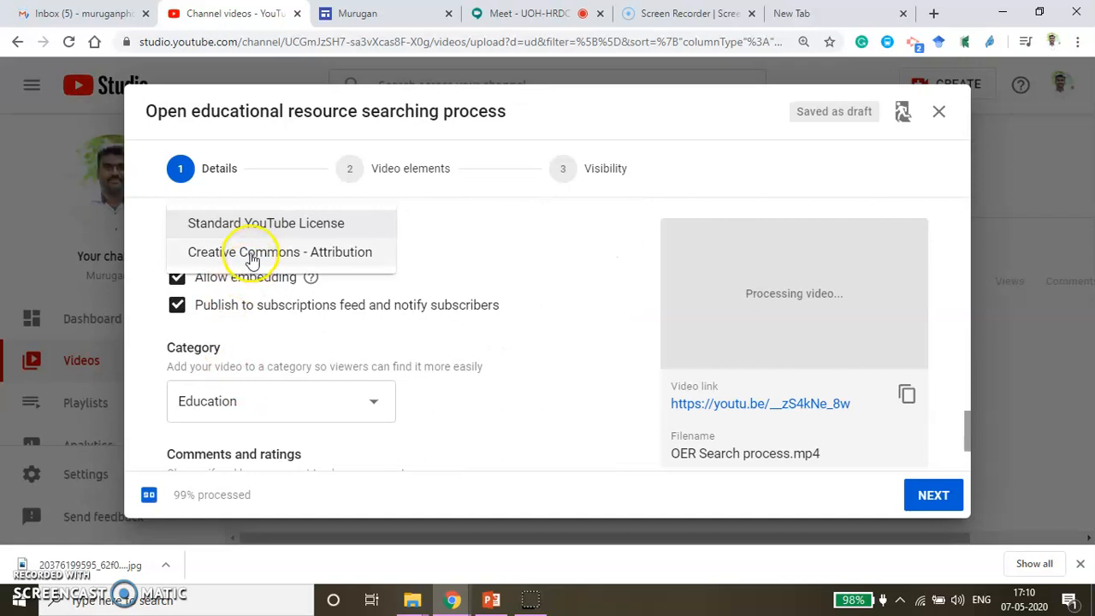
click(282, 251)
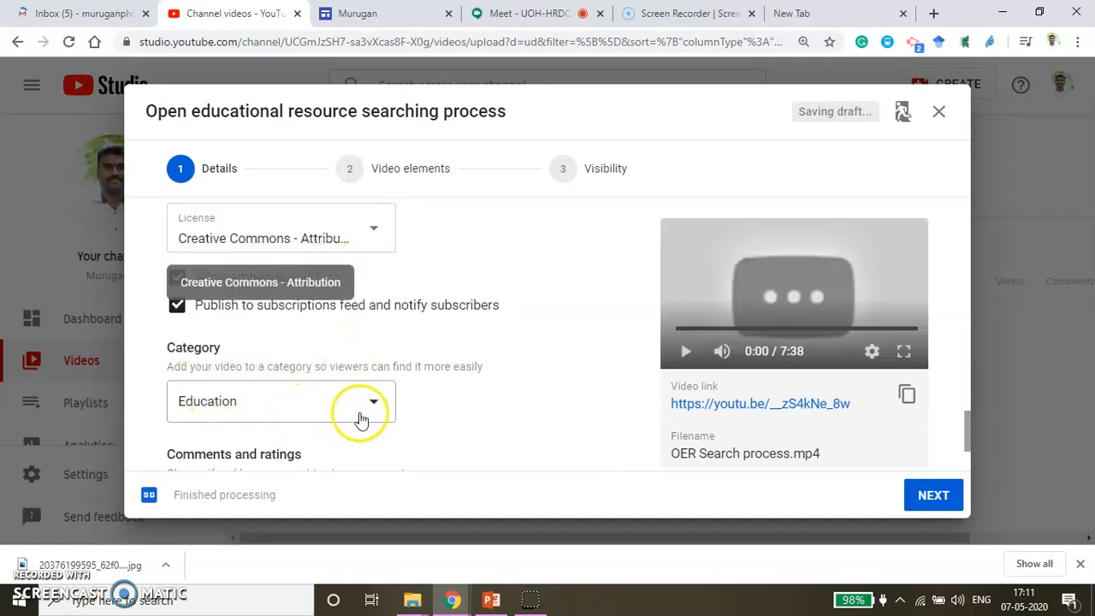
scroll(down, 3)
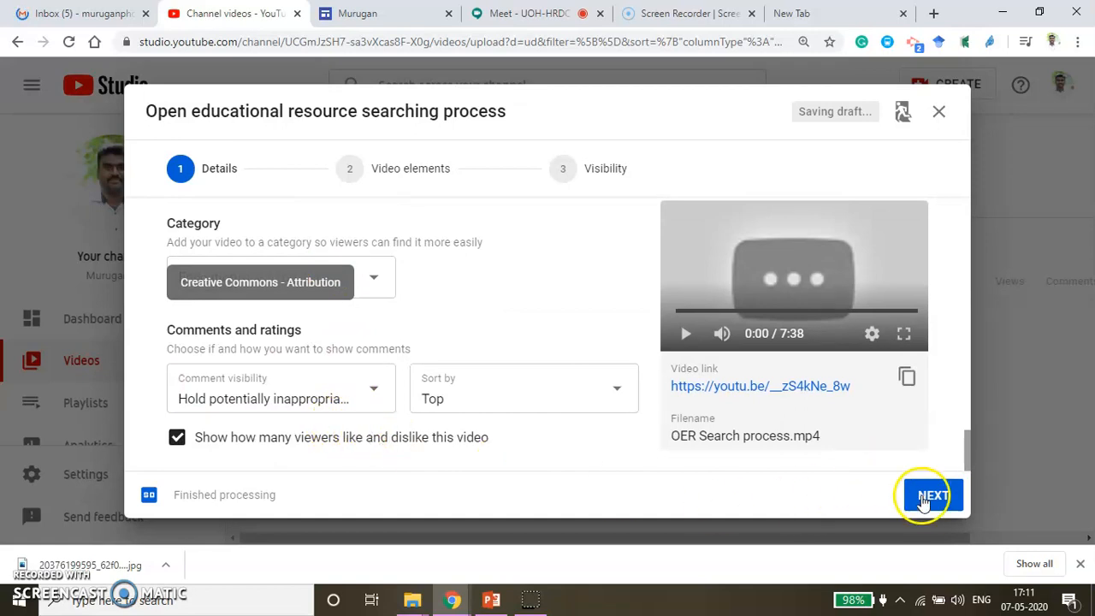
- Advance through the remaining steps, set visibility to Public and publish the video
click(932, 495)
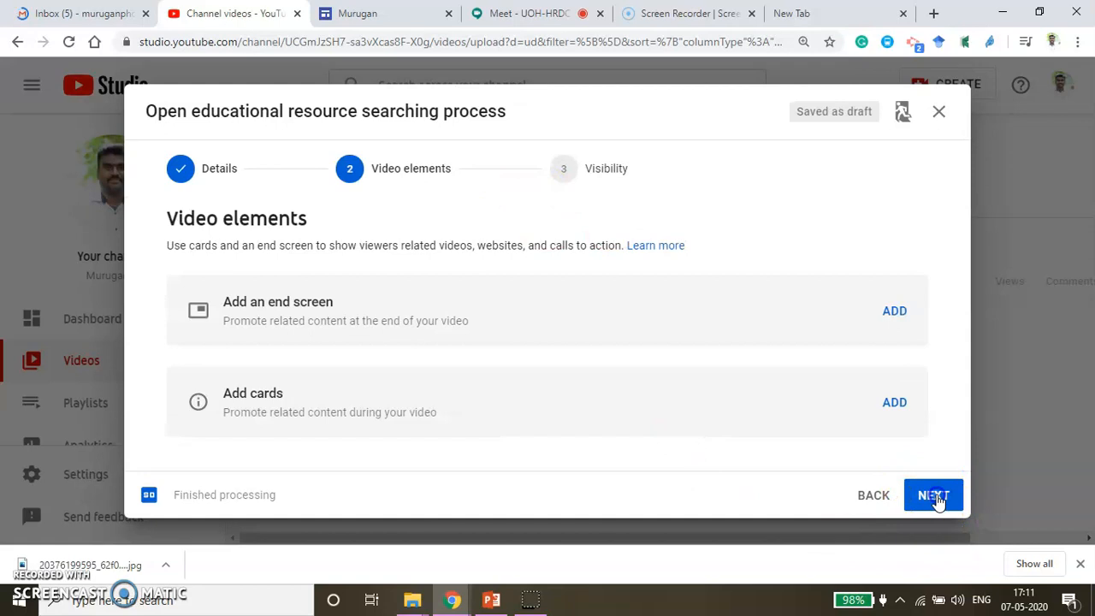
click(933, 495)
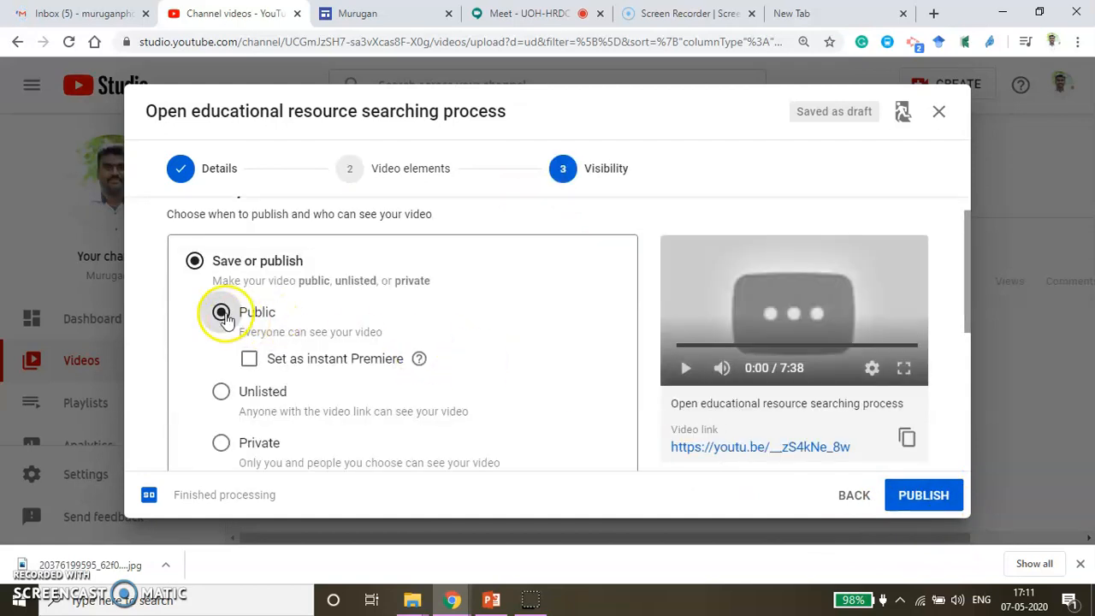
click(220, 311)
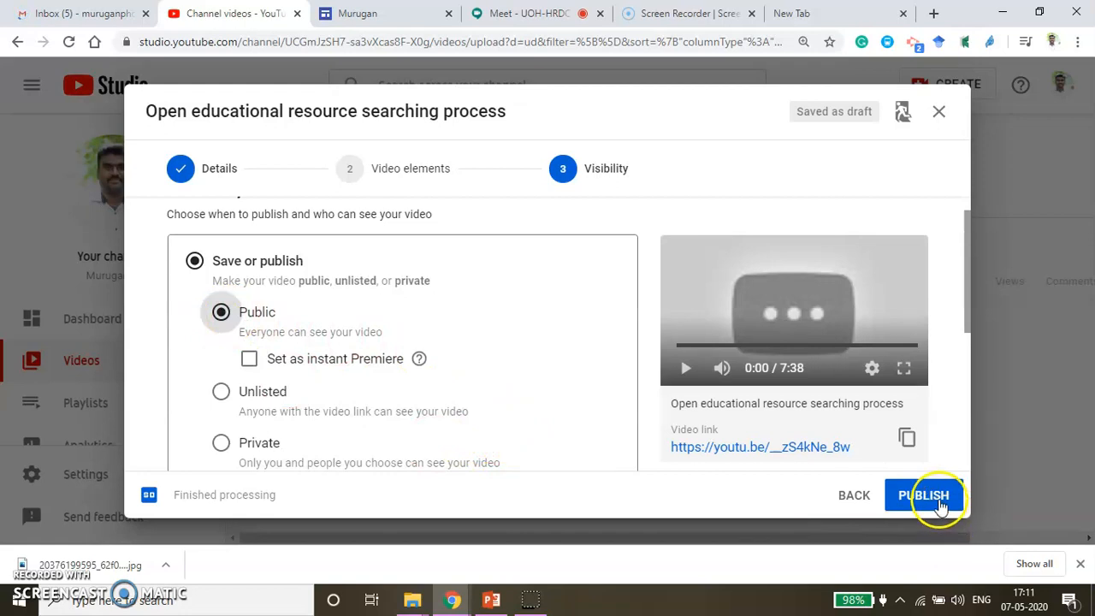
click(924, 496)
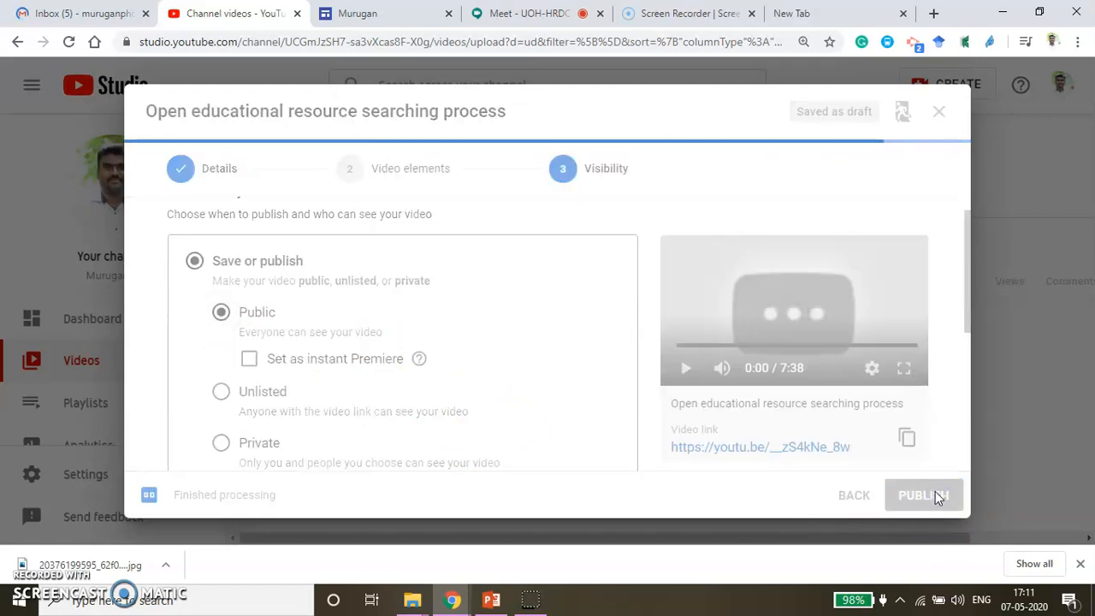
- Copy the published video's link and close the confirmation to return to Channel videos
click(924, 494)
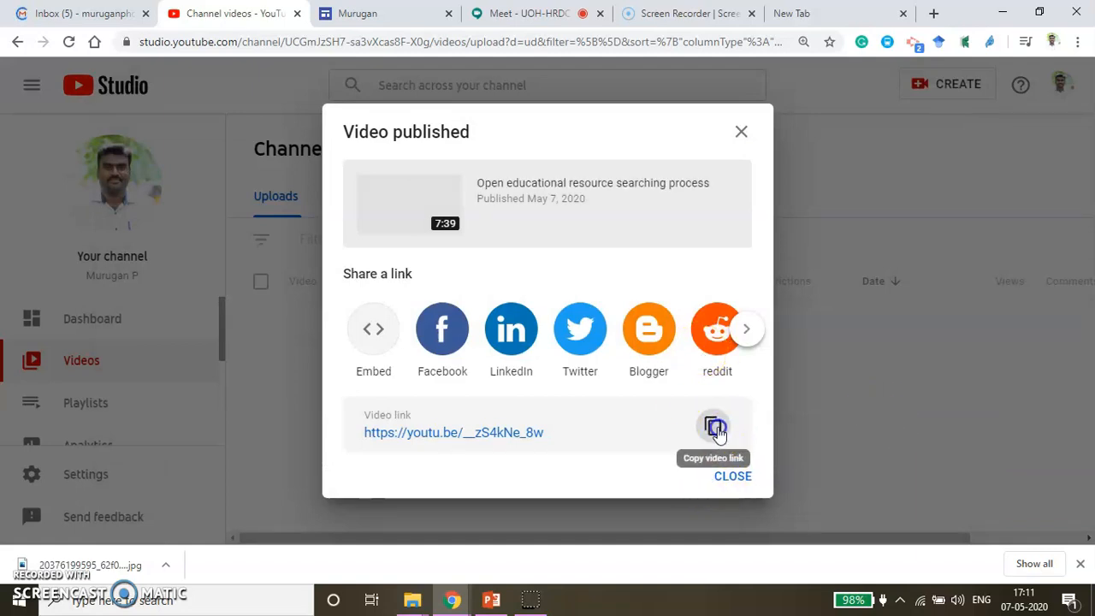
click(712, 425)
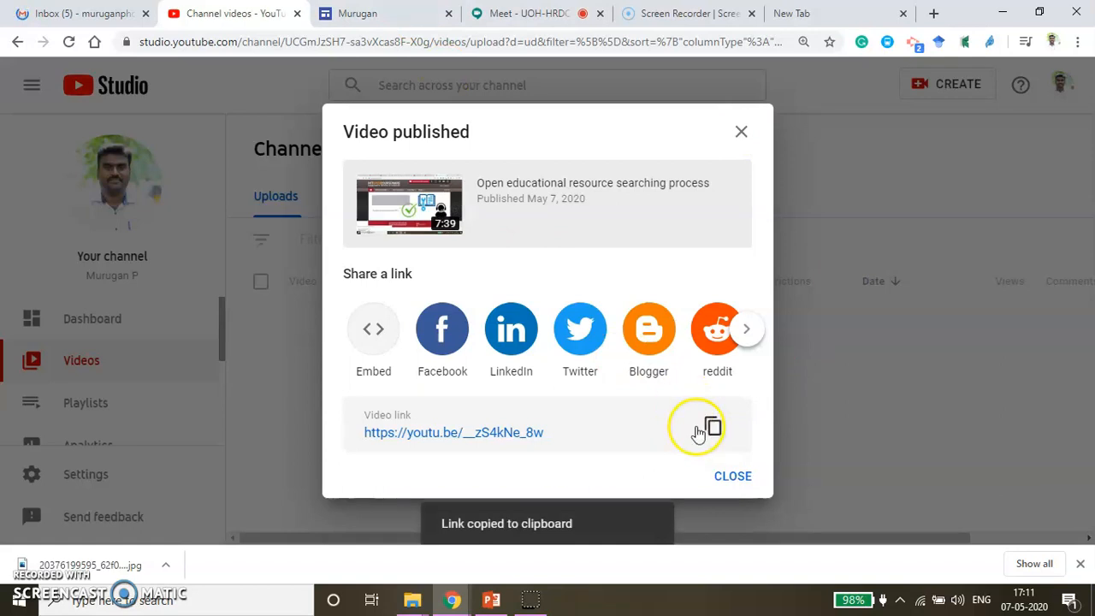
click(733, 476)
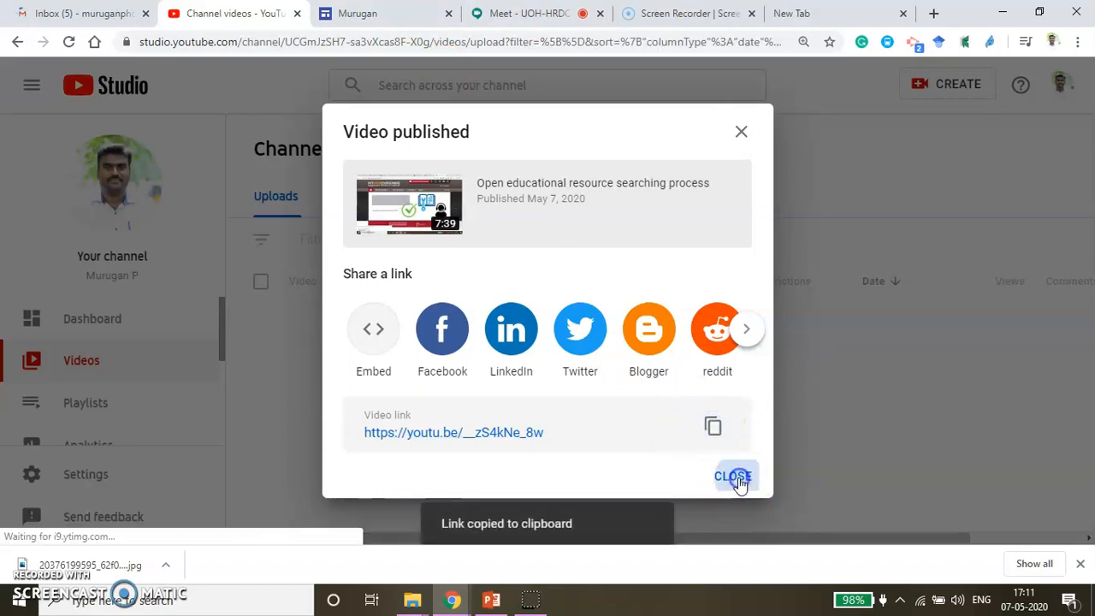
click(732, 476)
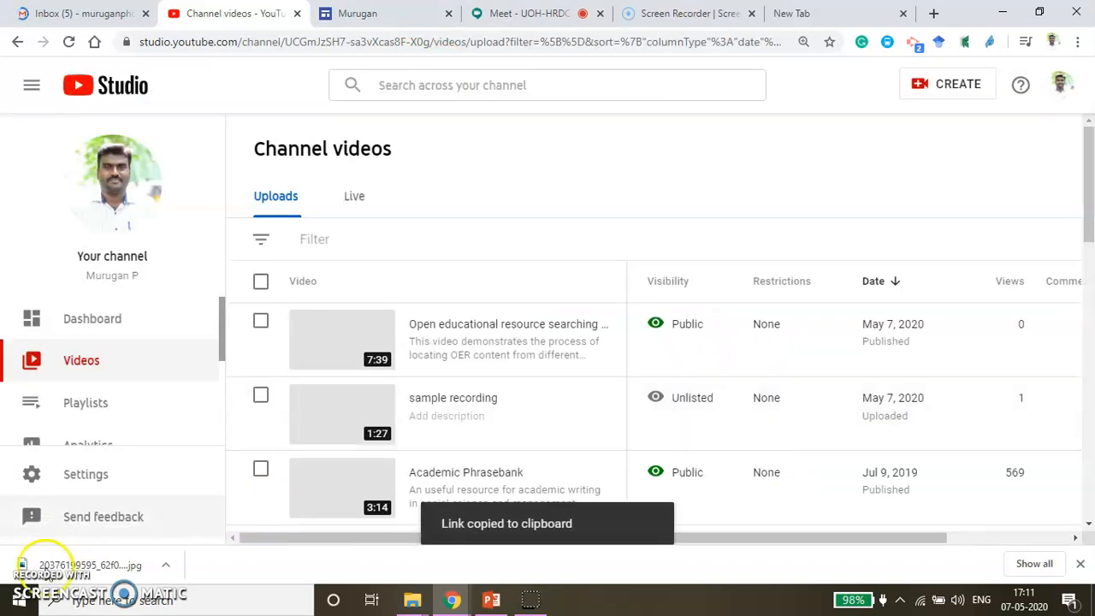
mouse_move(404, 315)
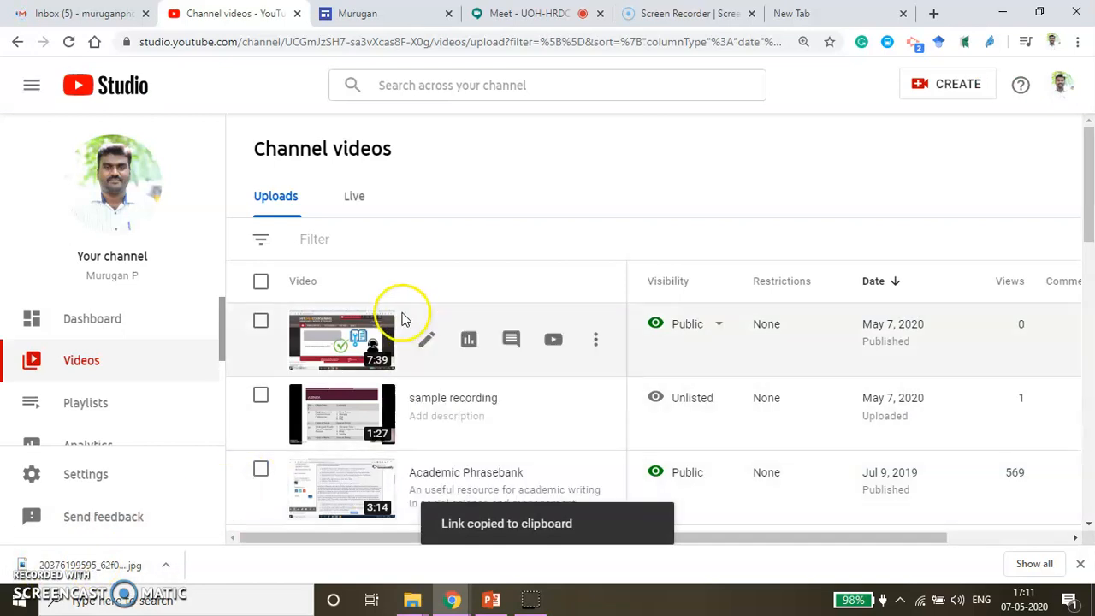